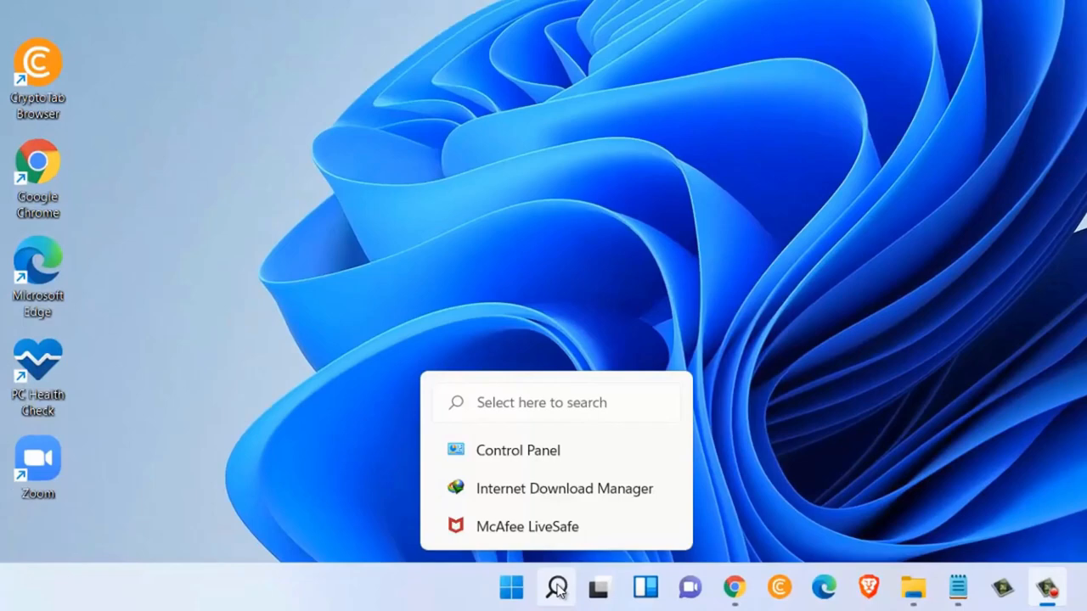
- Launch Settings from Start and reach the Windows Update page to check for updates
{"action": "left_click", "coordinate": [554, 587]}
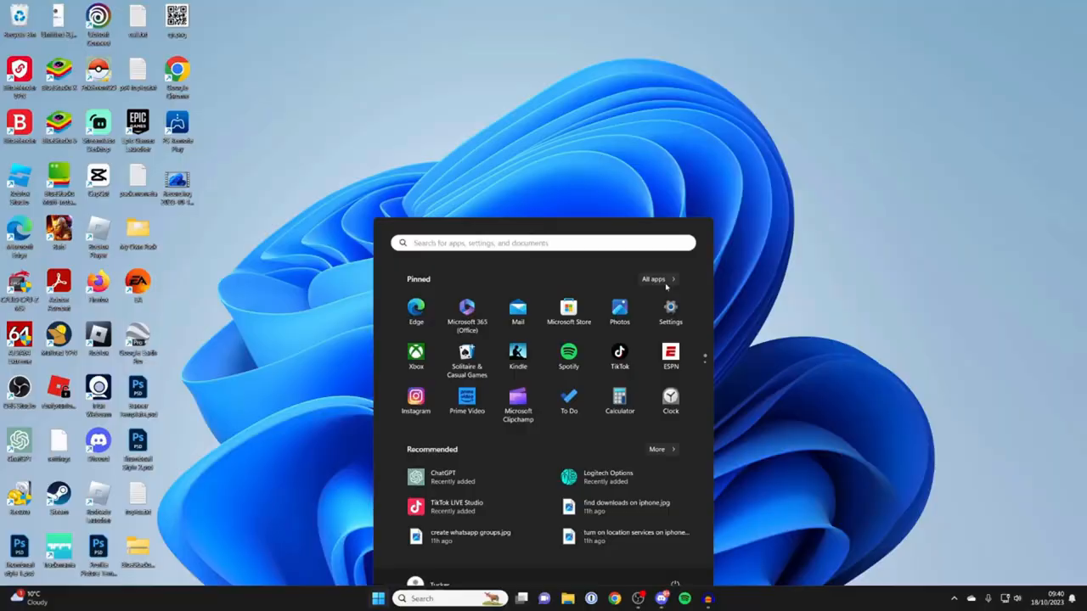
{"action": "left_click", "coordinate": [669, 312]}
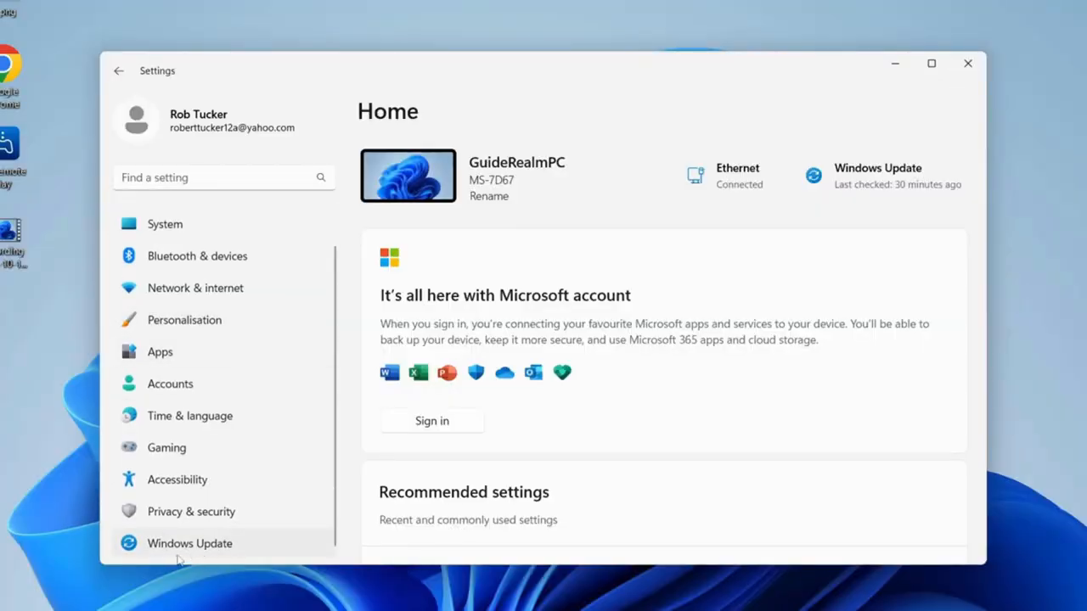
{"action": "left_click", "coordinate": [190, 544]}
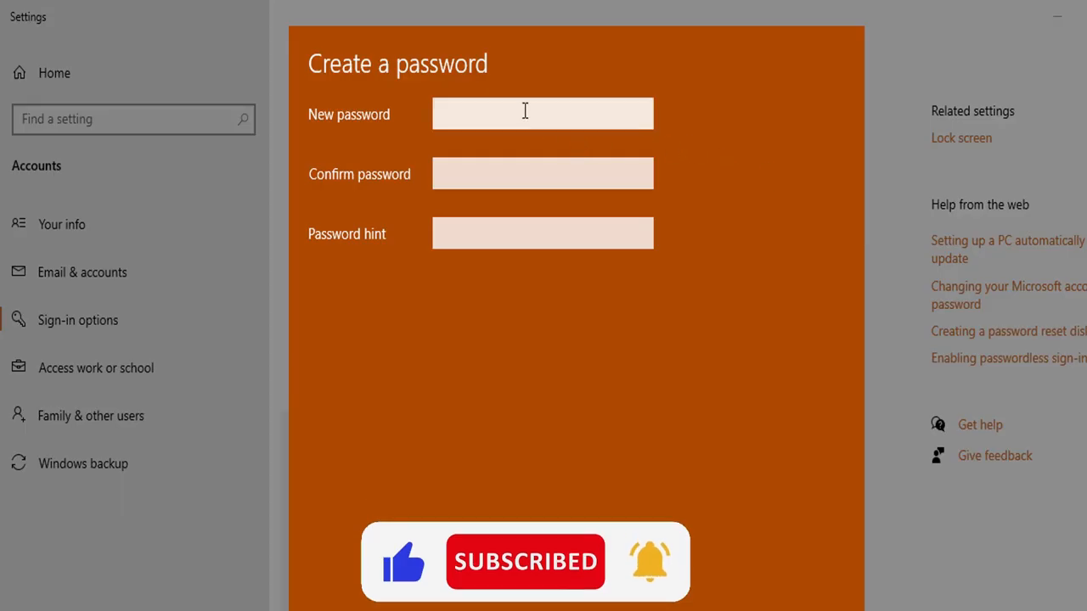
{"action": "type", "text": "•"}
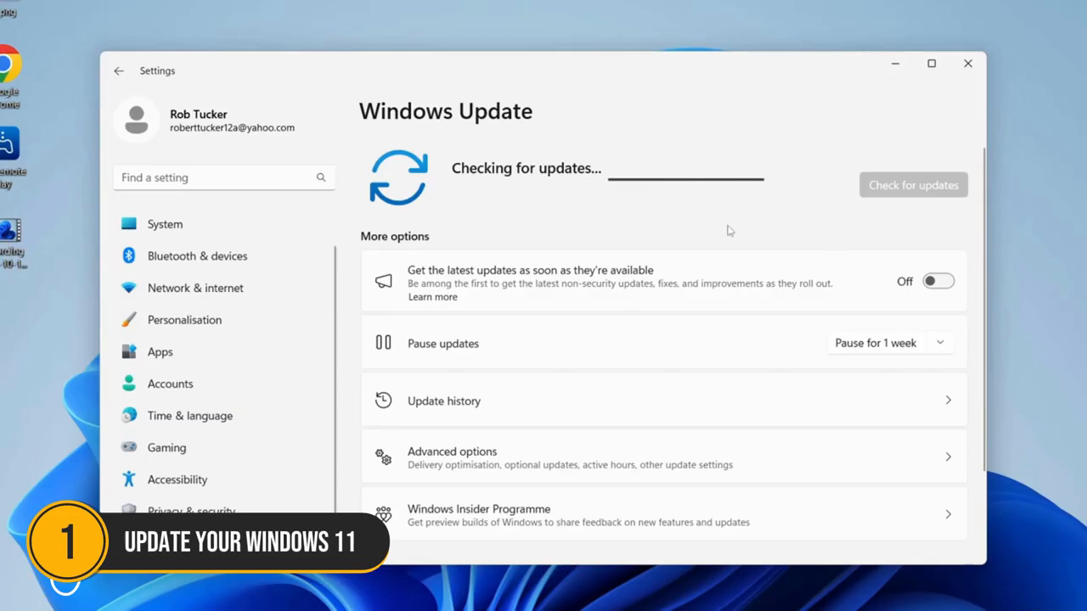
{"action": "mouse_move", "coordinate": [746, 261]}
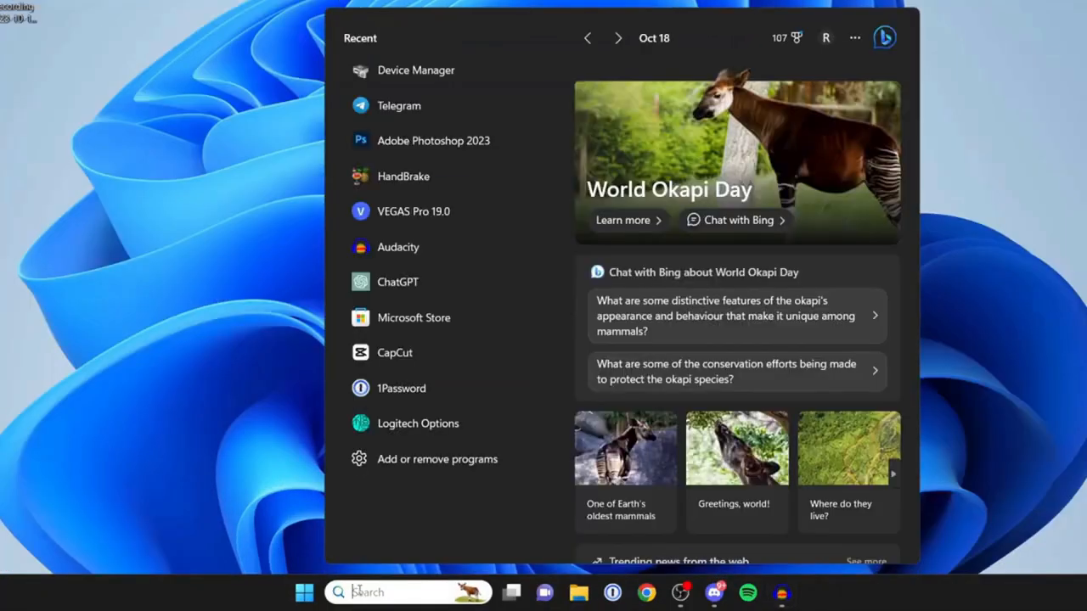
- Search 'device mana', update the RZ616 Bluetooth adapter driver and dismiss the success confirmation
{"action": "type", "text": "device mana"}
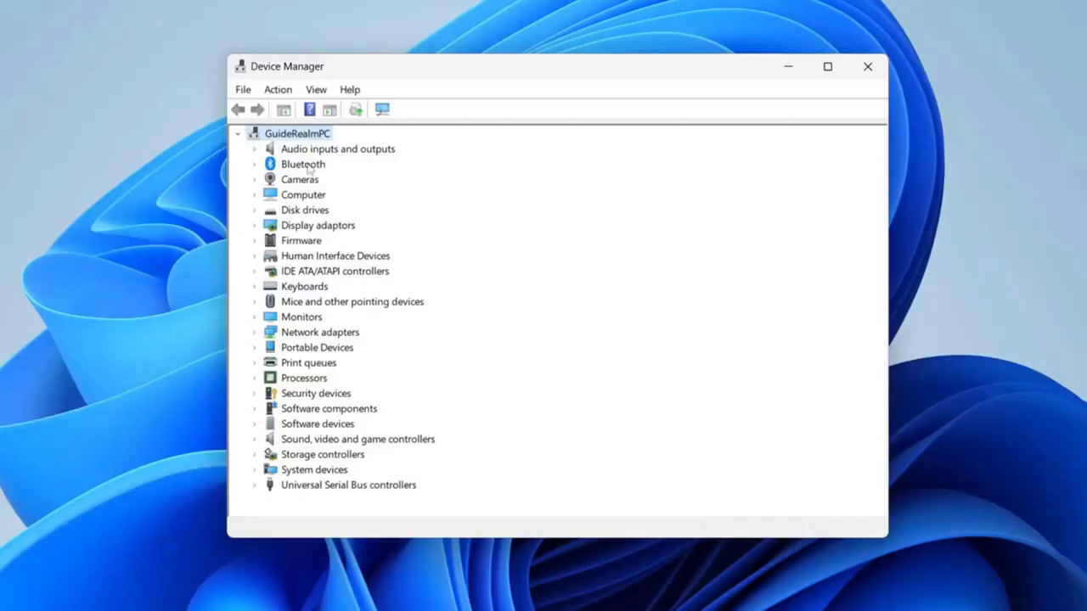
{"action": "left_click", "coordinate": [866, 66]}
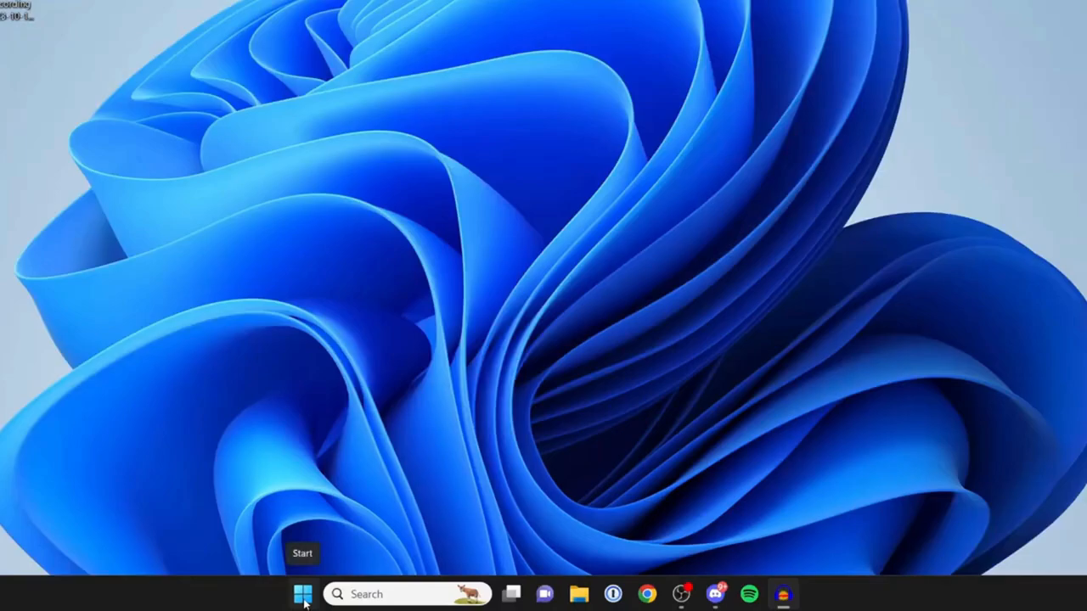
{"action": "left_click", "coordinate": [303, 594]}
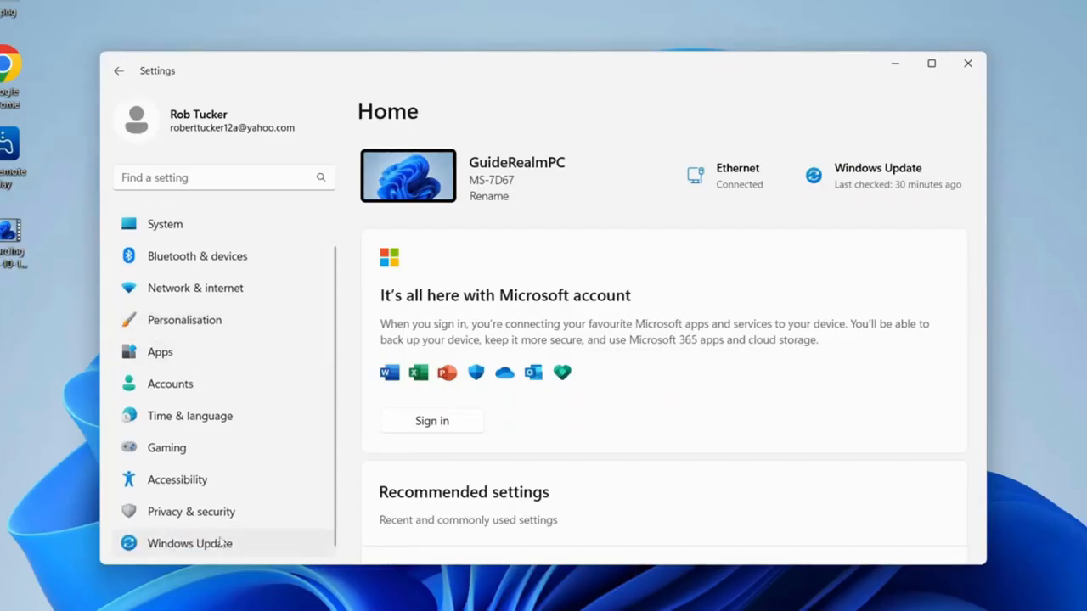
{"action": "left_click", "coordinate": [190, 544]}
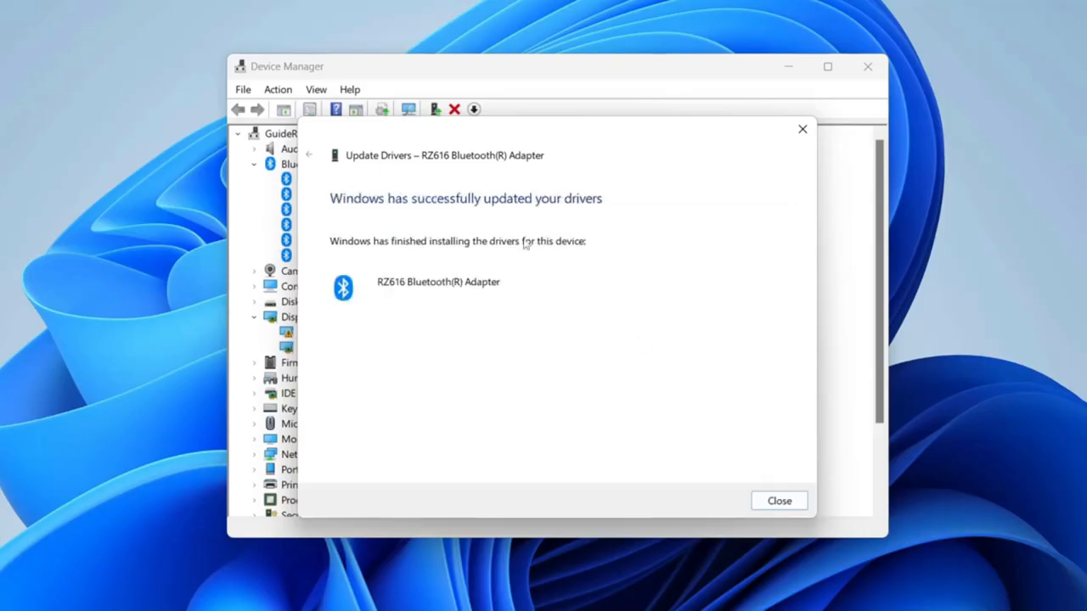
{"action": "mouse_move", "coordinate": [475, 365]}
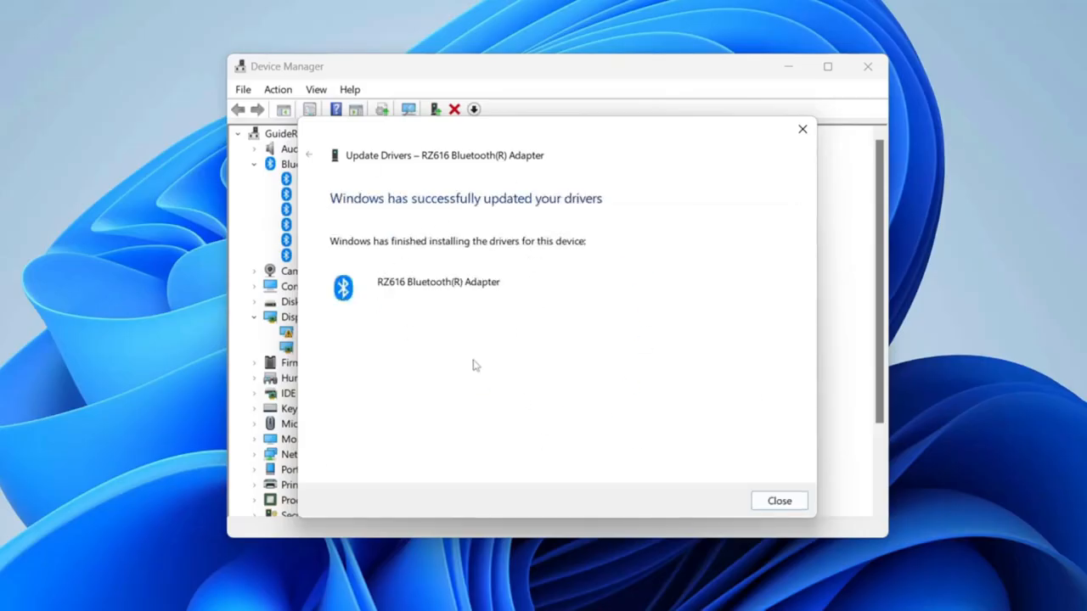
{"action": "left_click", "coordinate": [777, 499]}
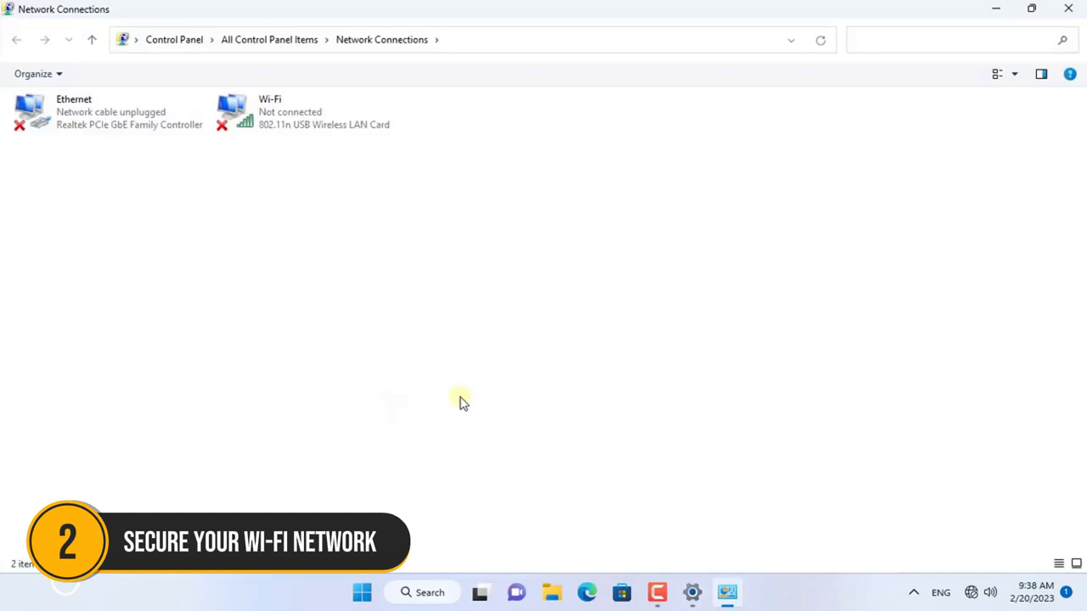
- From the Wi-Fi connection's status, show the WPA2-Personal security key in plain characters
{"action": "right_click", "coordinate": [292, 113]}
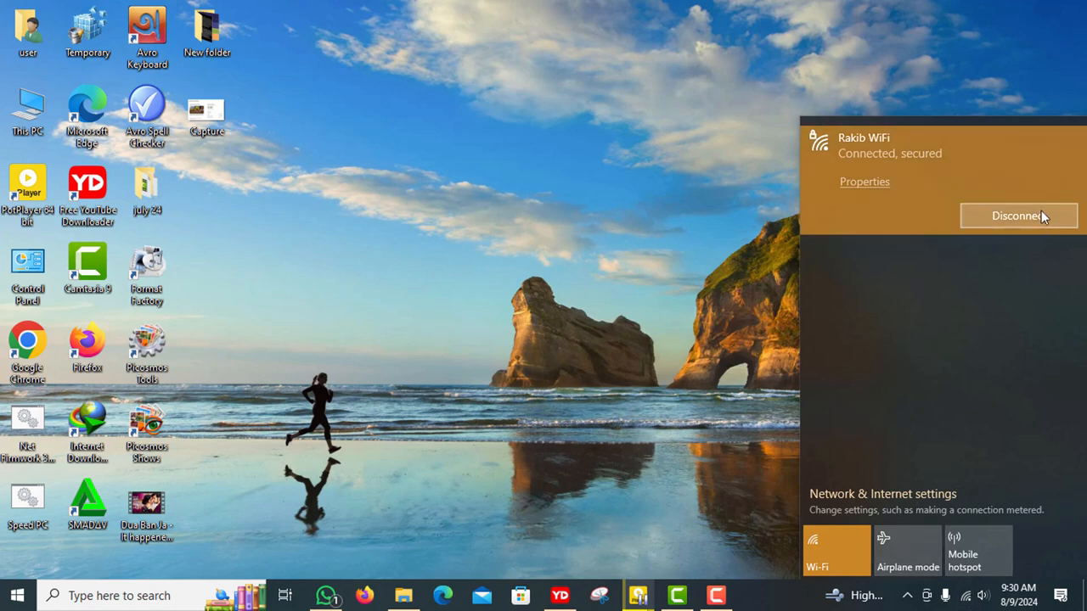
{"action": "mouse_move", "coordinate": [1049, 212]}
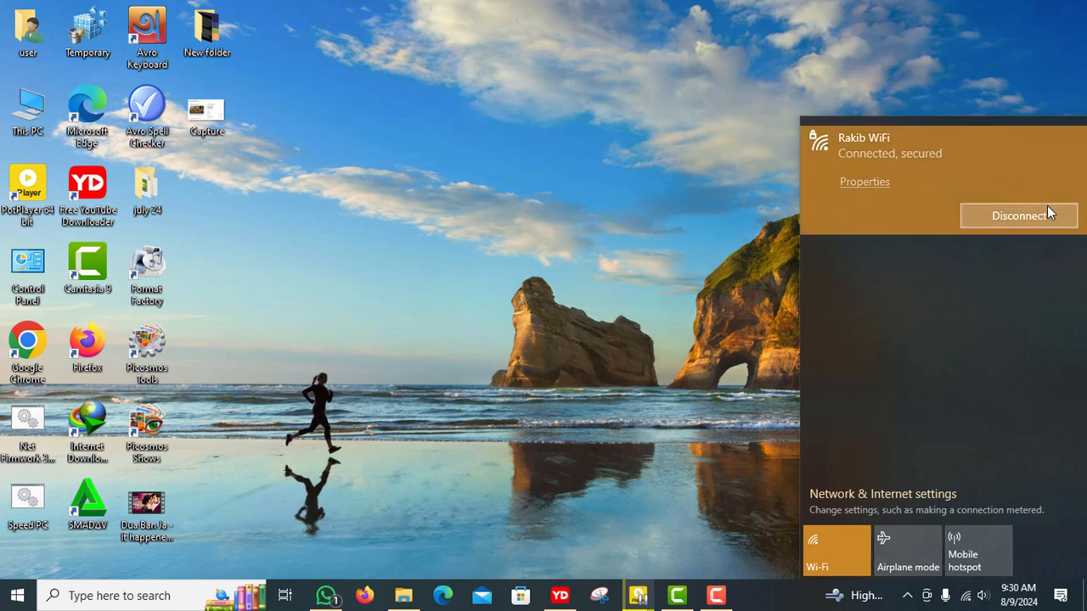
{"action": "mouse_move", "coordinate": [949, 187]}
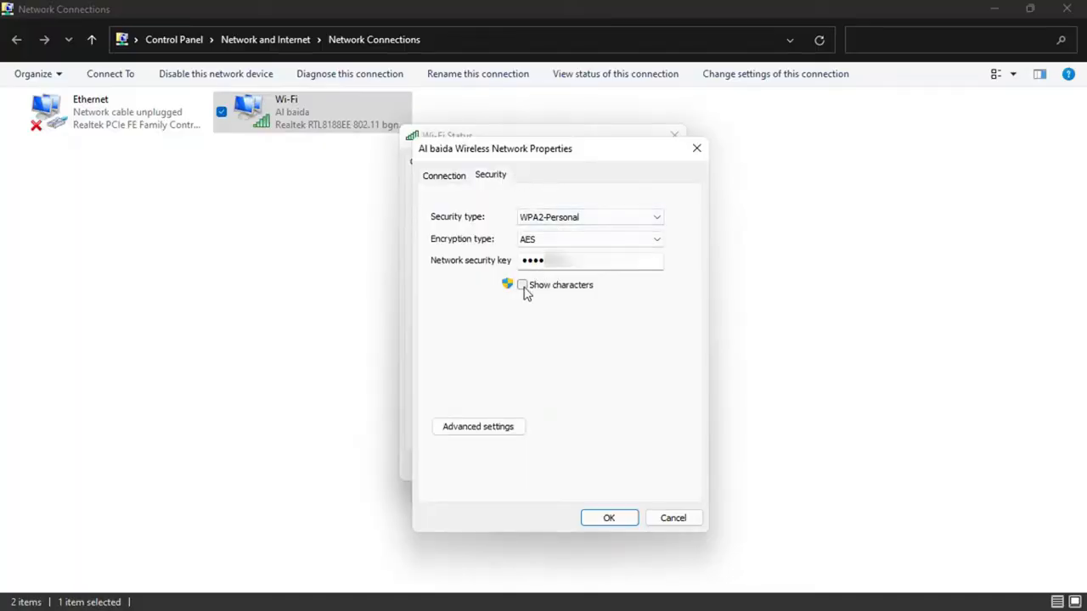
{"action": "left_click", "coordinate": [523, 285]}
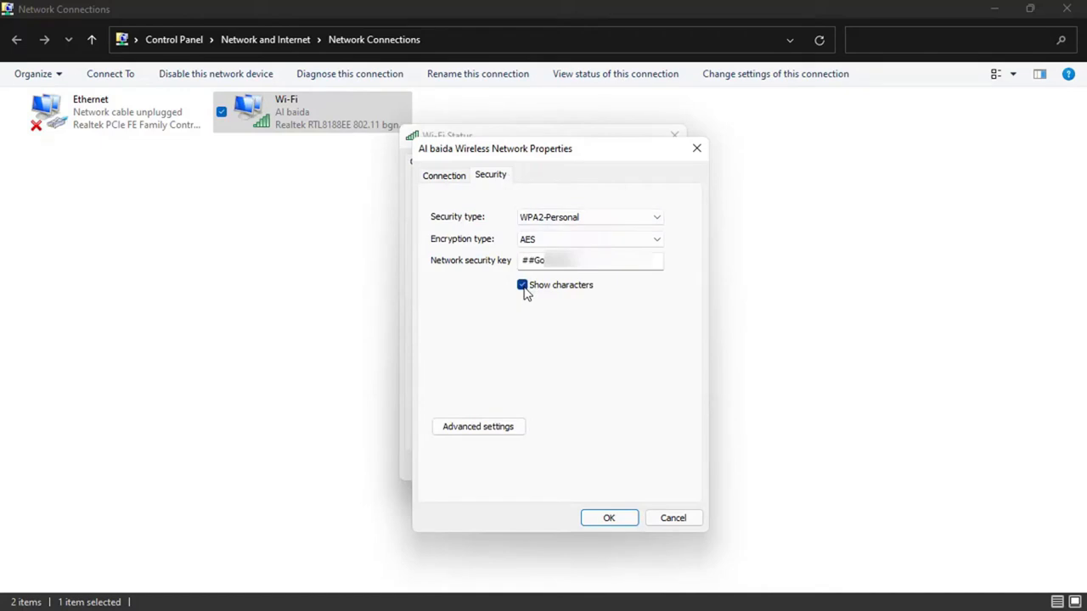
{"action": "left_click", "coordinate": [523, 285]}
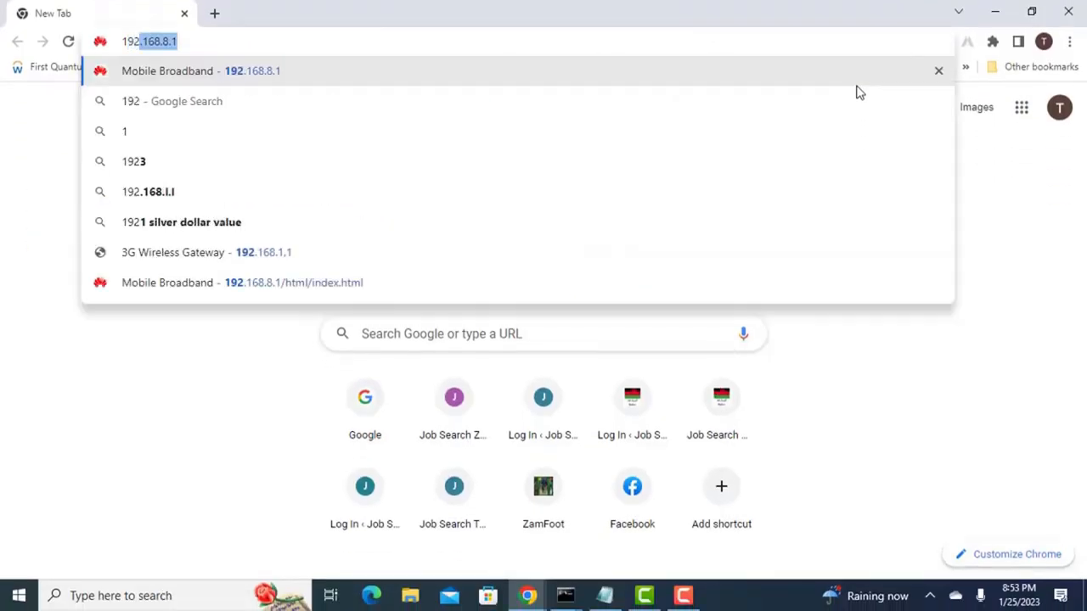
- Enter the router's IP address ending '.1' in Chrome and reach its WLAN Basic Settings
{"action": "type", "text": ".1"}
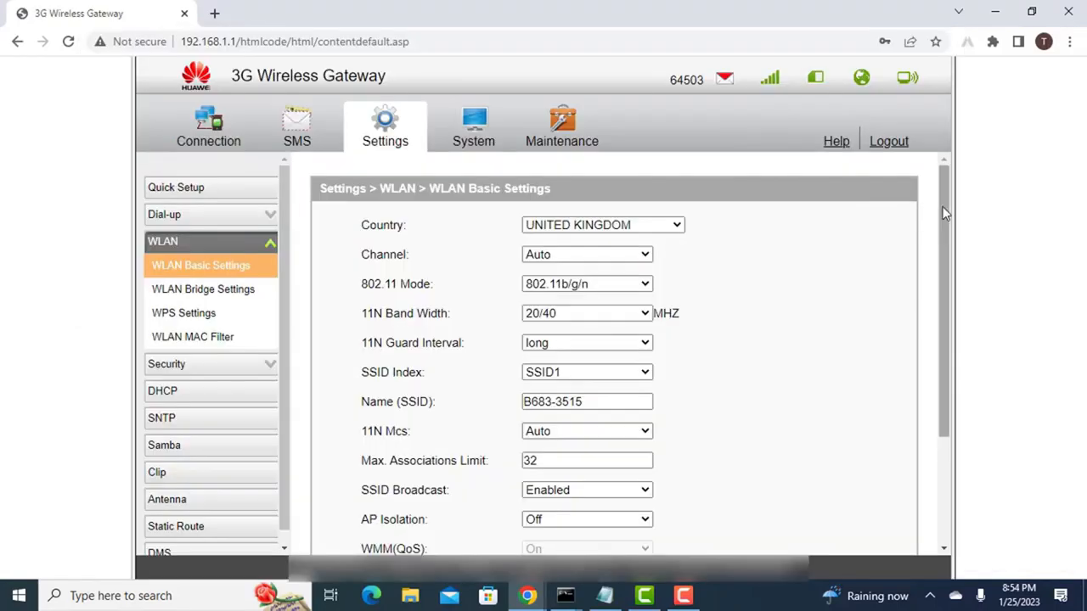
{"action": "scroll", "scroll_direction": "down", "scroll_amount": 3}
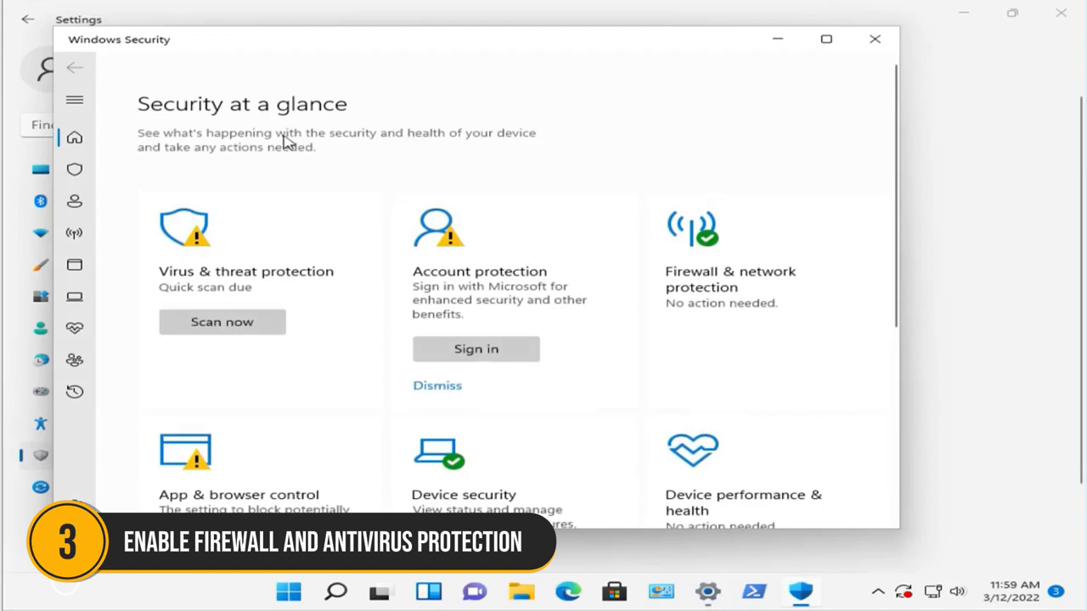
- Enable unwanted-app blocking and the public network firewall, then launch the full Windows Security app
{"action": "scroll", "scroll_direction": "down", "scroll_amount": 3}
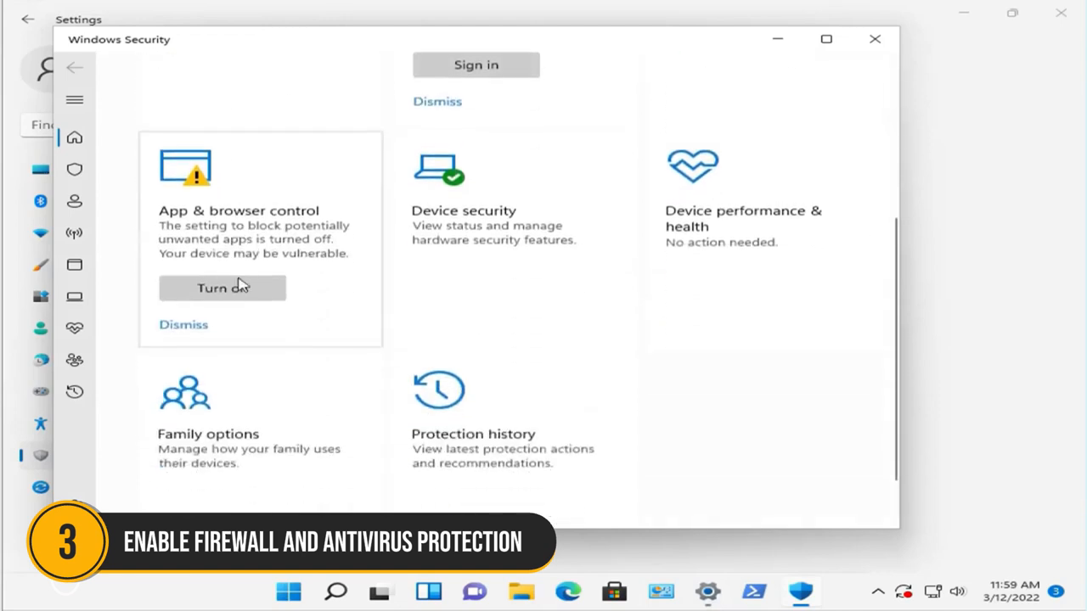
{"action": "left_click", "coordinate": [222, 289]}
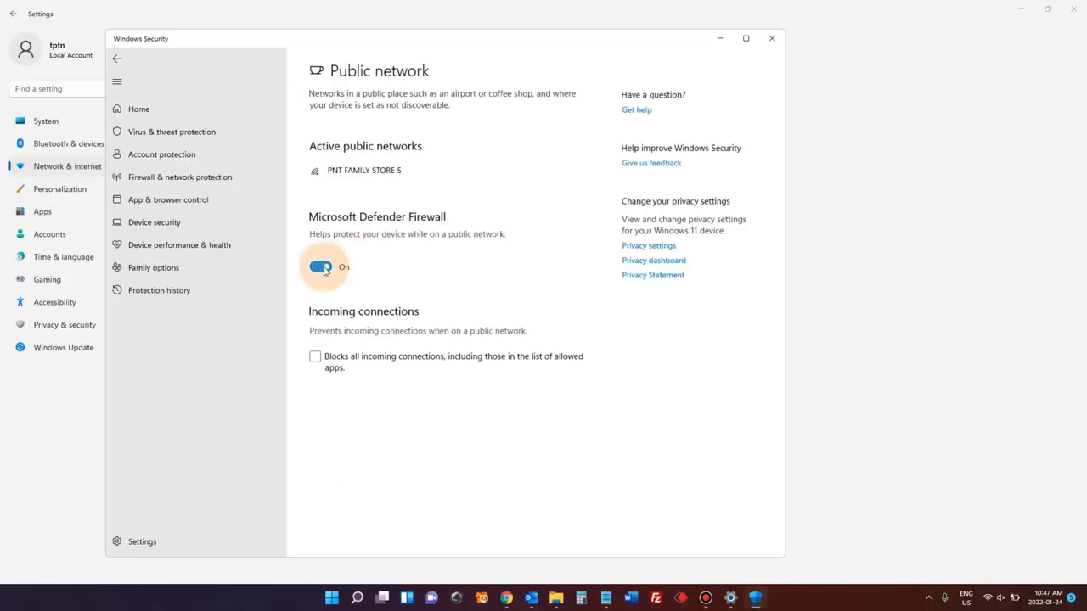
{"action": "left_click", "coordinate": [320, 267]}
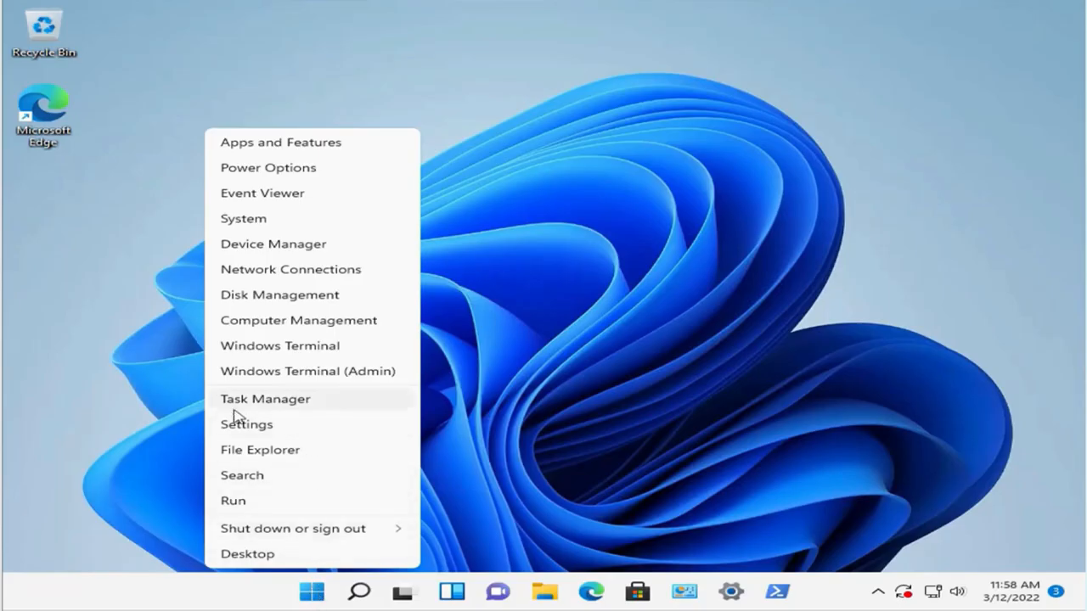
{"action": "left_click", "coordinate": [248, 424]}
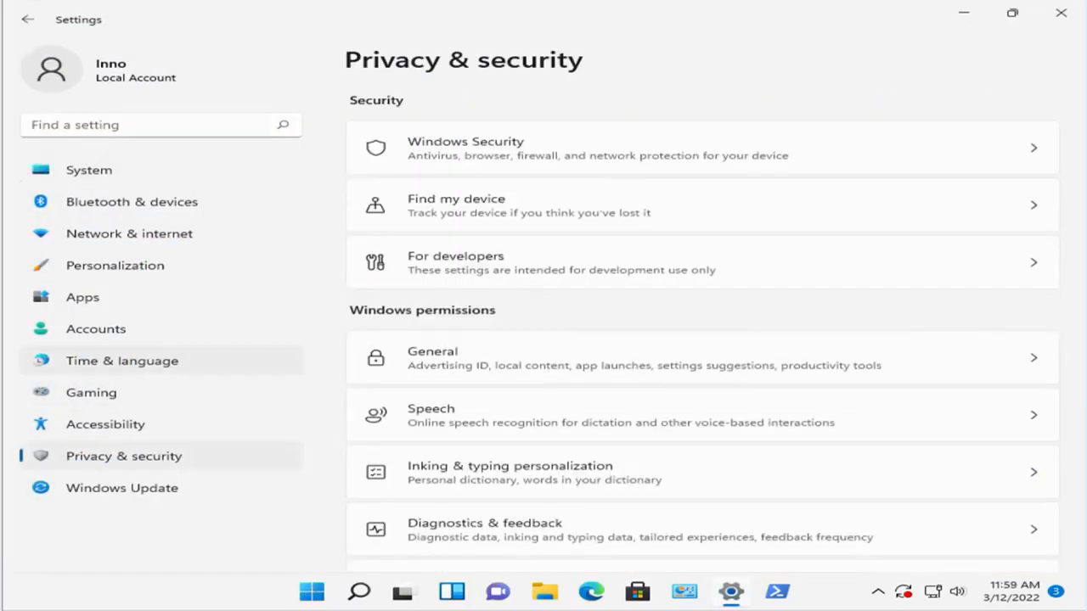
{"action": "mouse_move", "coordinate": [459, 149]}
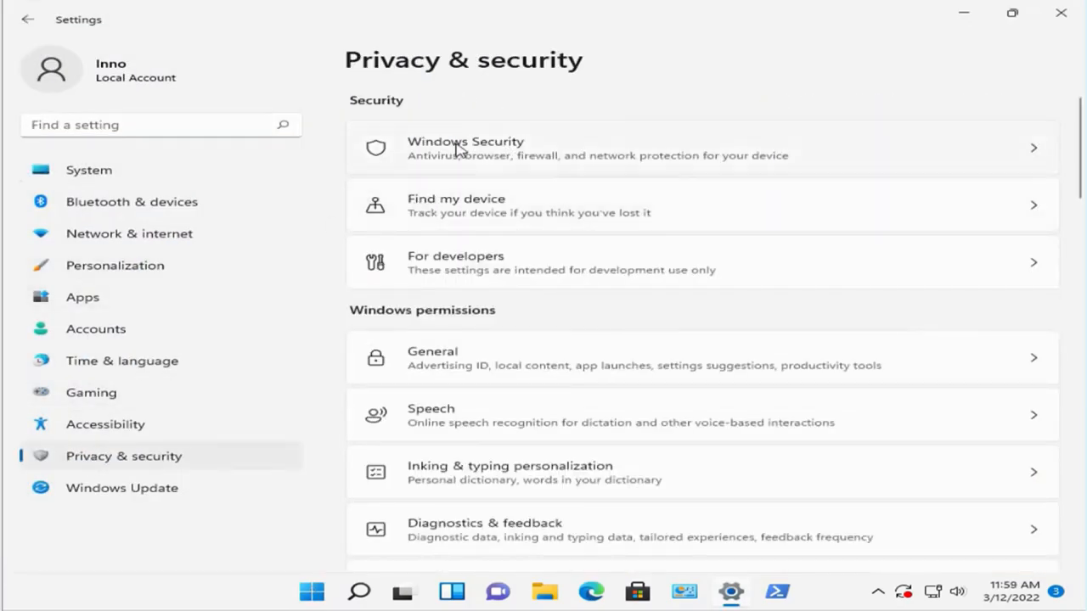
{"action": "left_click", "coordinate": [466, 148]}
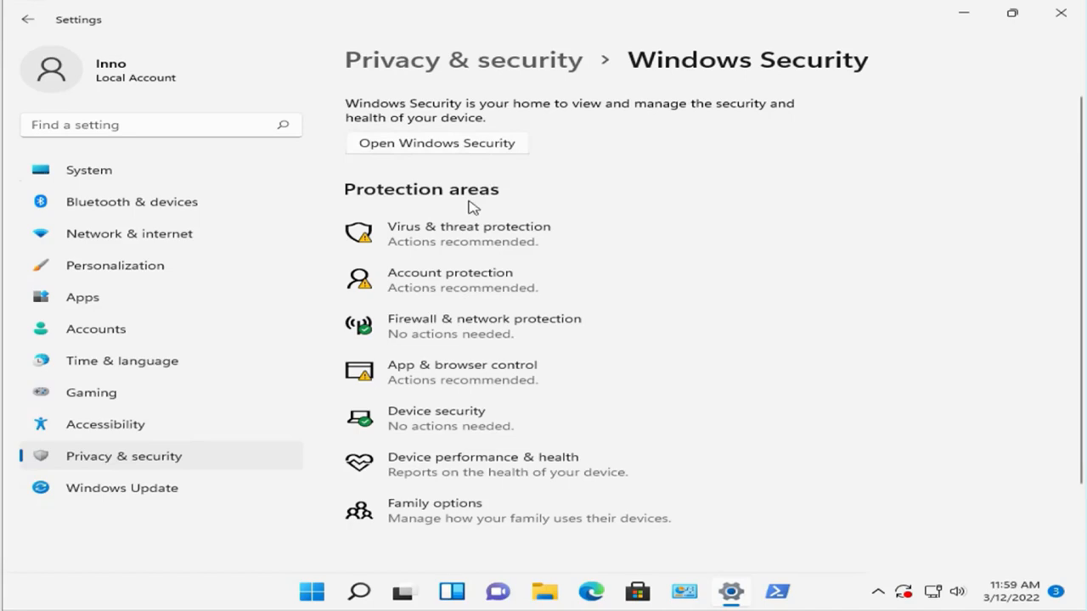
{"action": "left_click", "coordinate": [435, 142]}
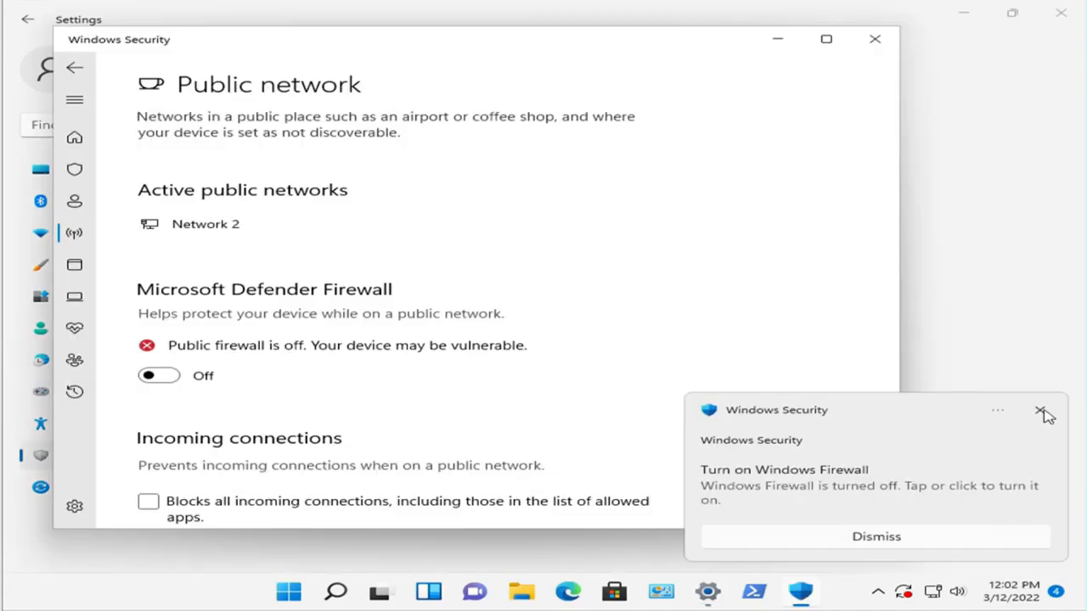
- Dismiss the firewall-off notice, switch the public network firewall On and approve the UAC prompt
{"action": "left_click", "coordinate": [1042, 414]}
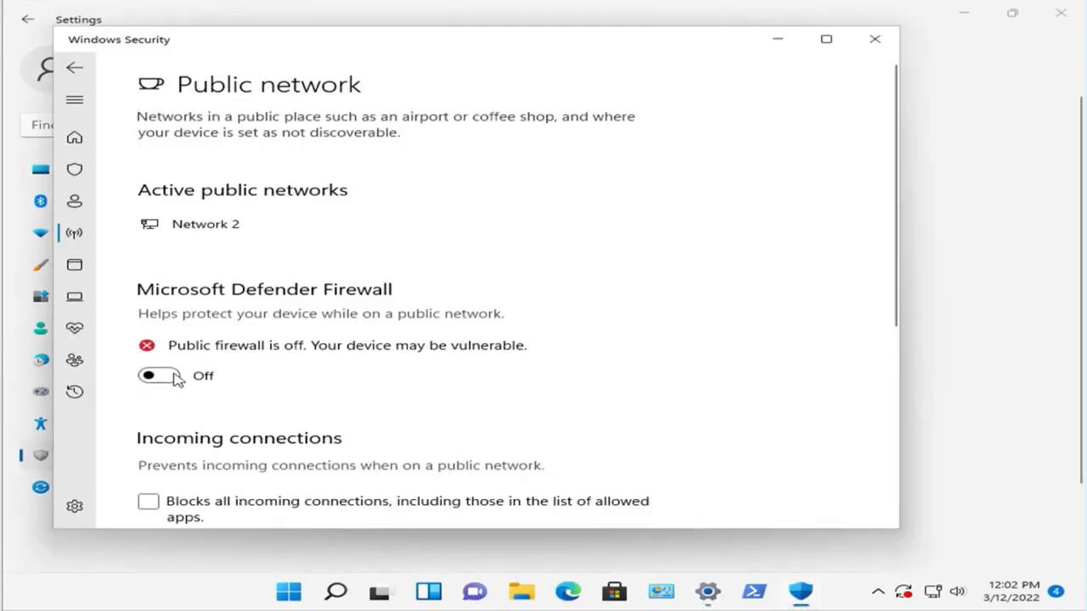
{"action": "left_click", "coordinate": [157, 377]}
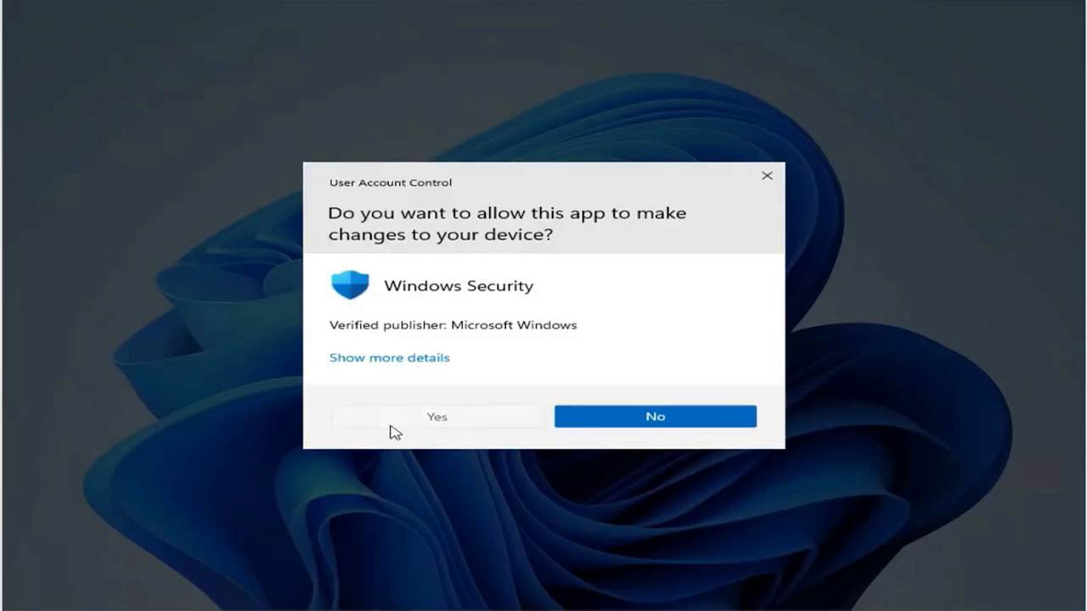
{"action": "left_click", "coordinate": [437, 417]}
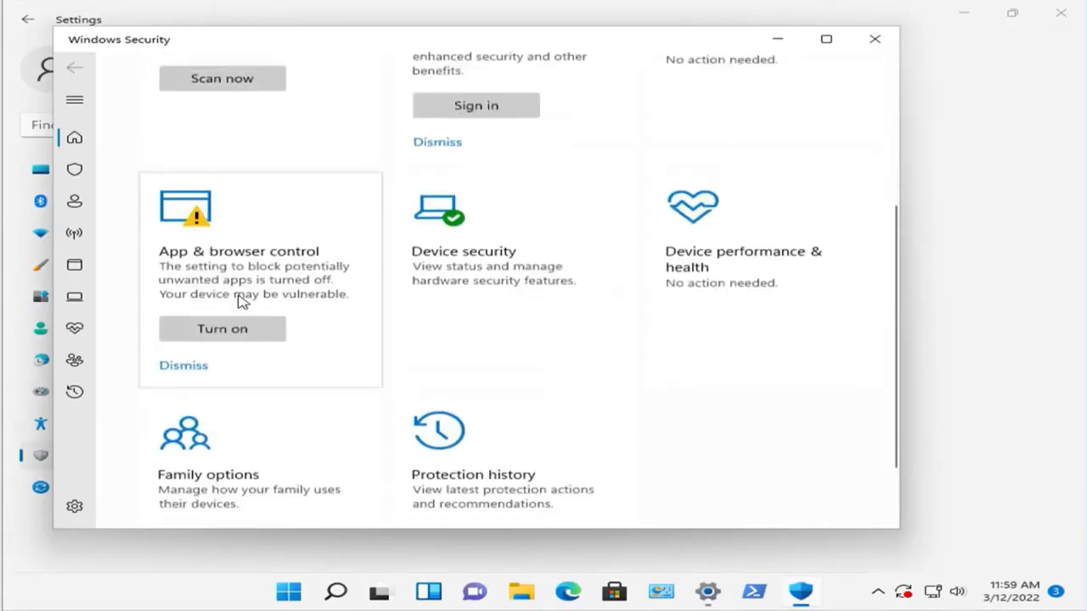
{"action": "scroll", "scroll_direction": "up", "scroll_amount": 3}
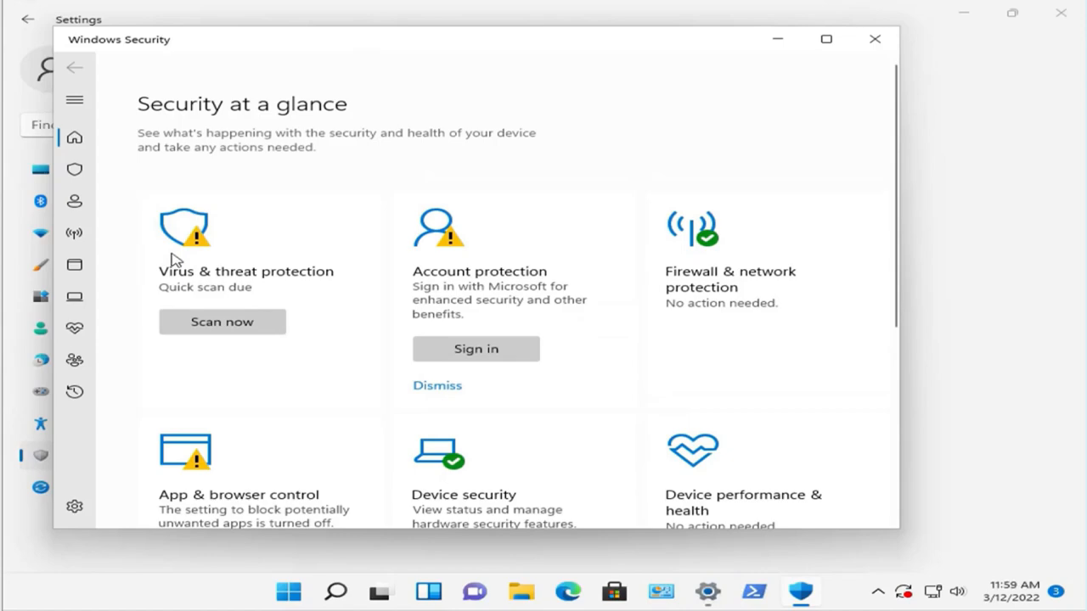
{"action": "mouse_move", "coordinate": [462, 285]}
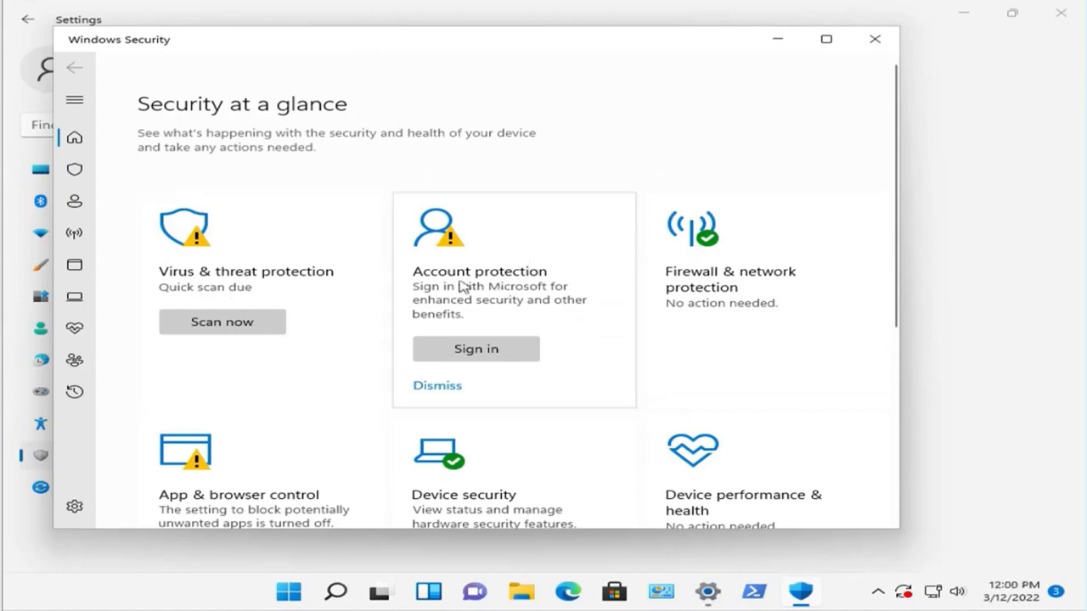
{"action": "left_click", "coordinate": [730, 278]}
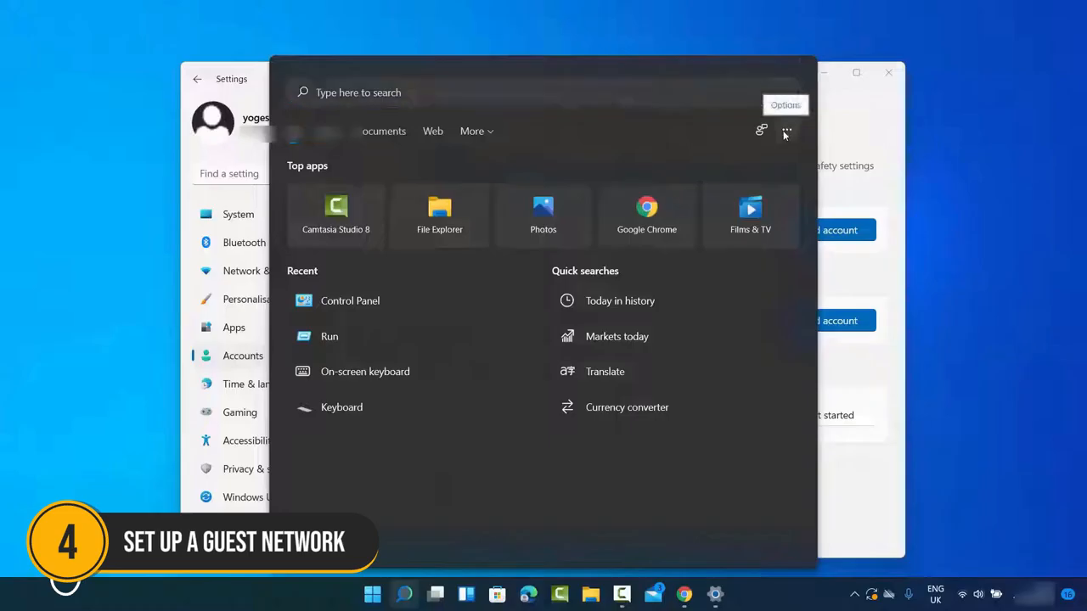
- Browse to the router's IP and sign in to its admin page as admin
{"action": "left_click", "coordinate": [786, 129]}
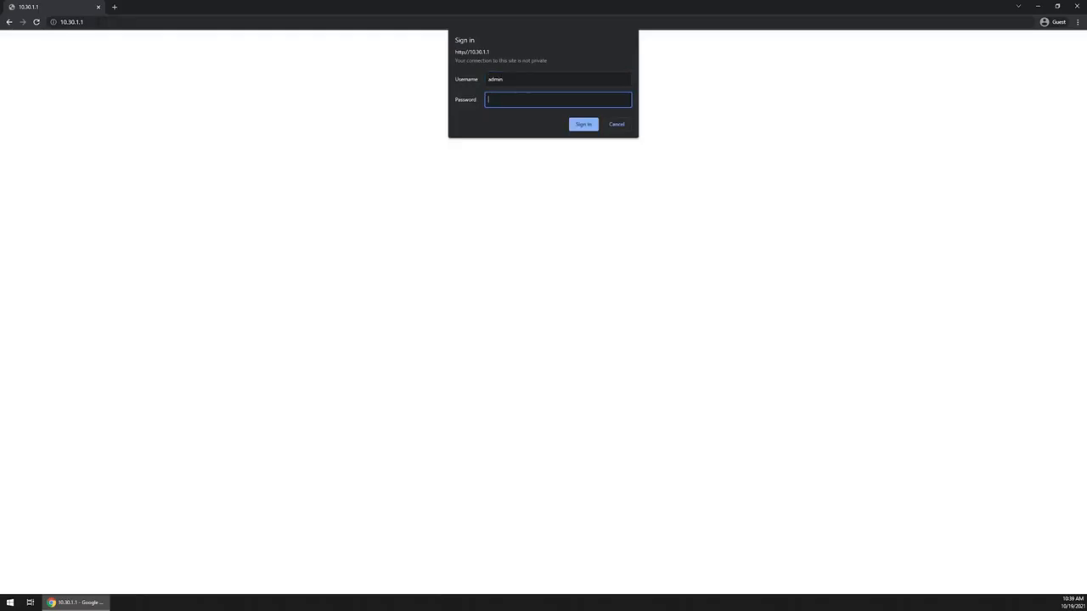
{"action": "left_click", "coordinate": [584, 123]}
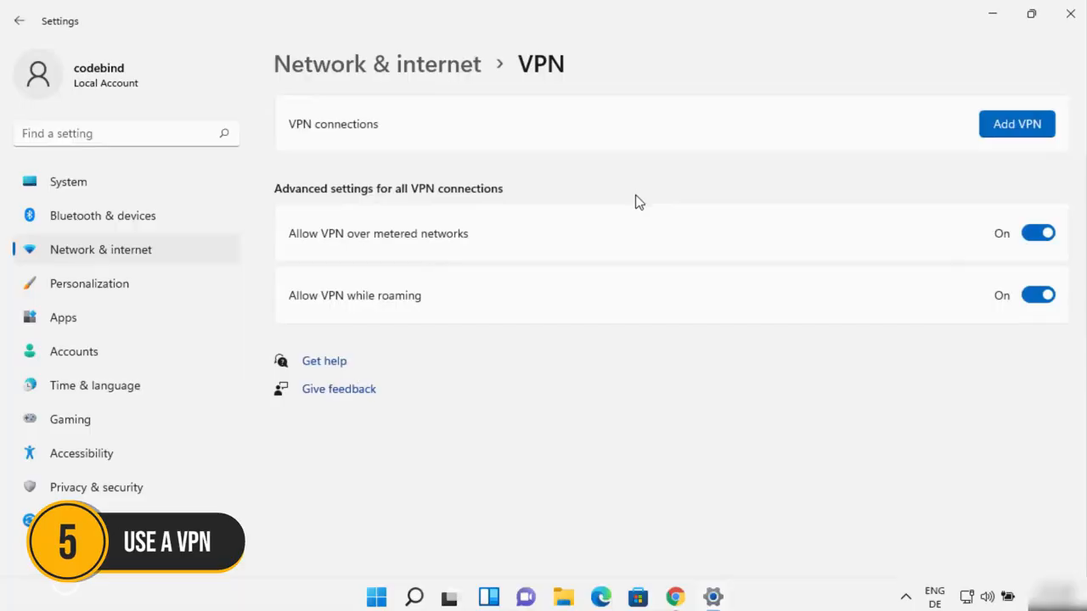
{"action": "mouse_move", "coordinate": [966, 260]}
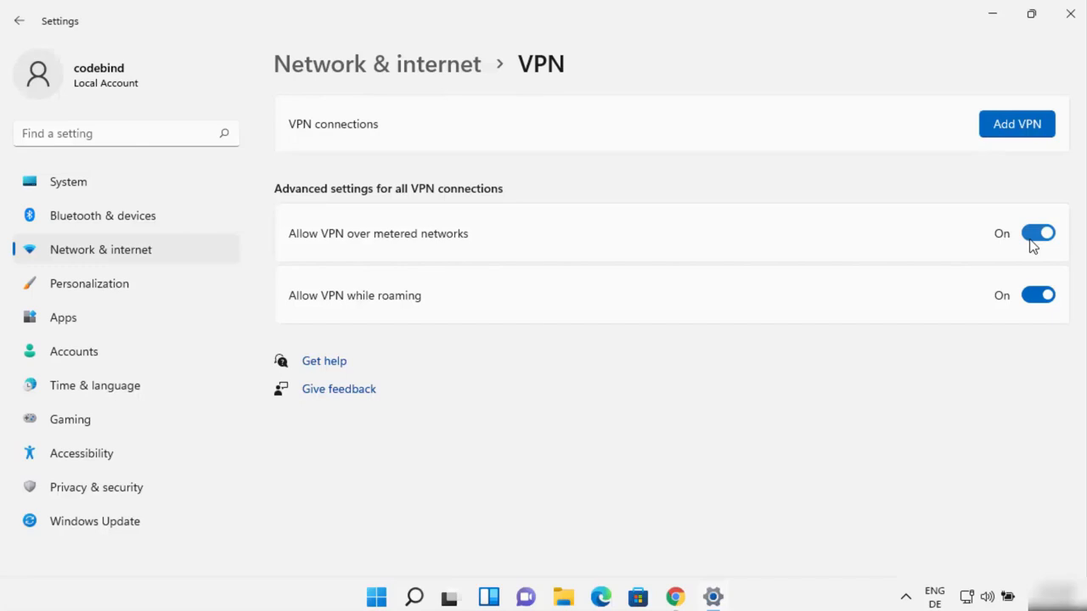
- Start adding a new VPN connection with the built-in Windows provider
{"action": "left_click", "coordinate": [1016, 124]}
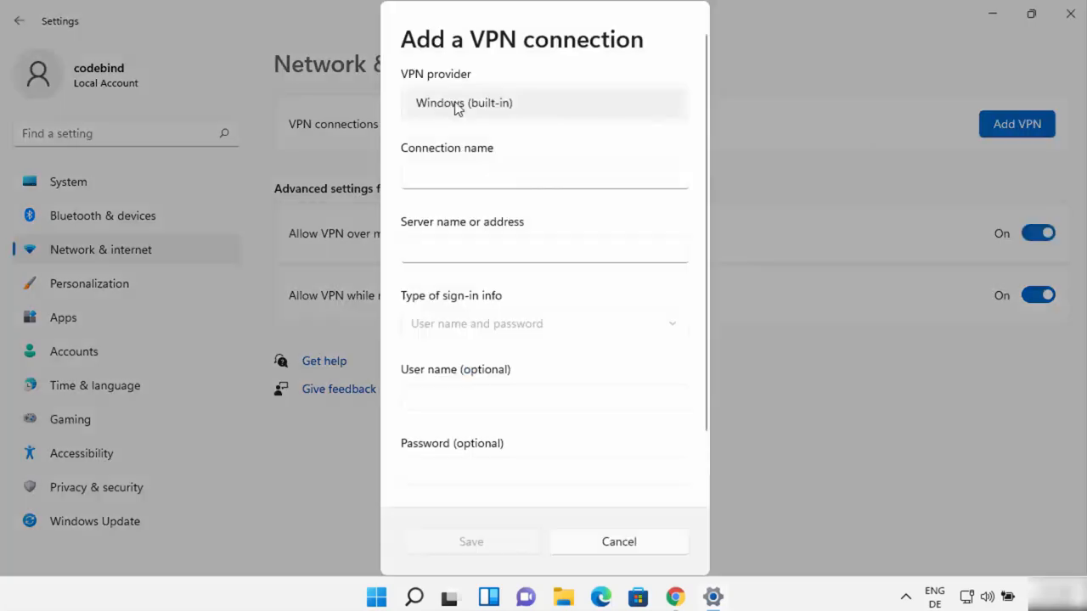